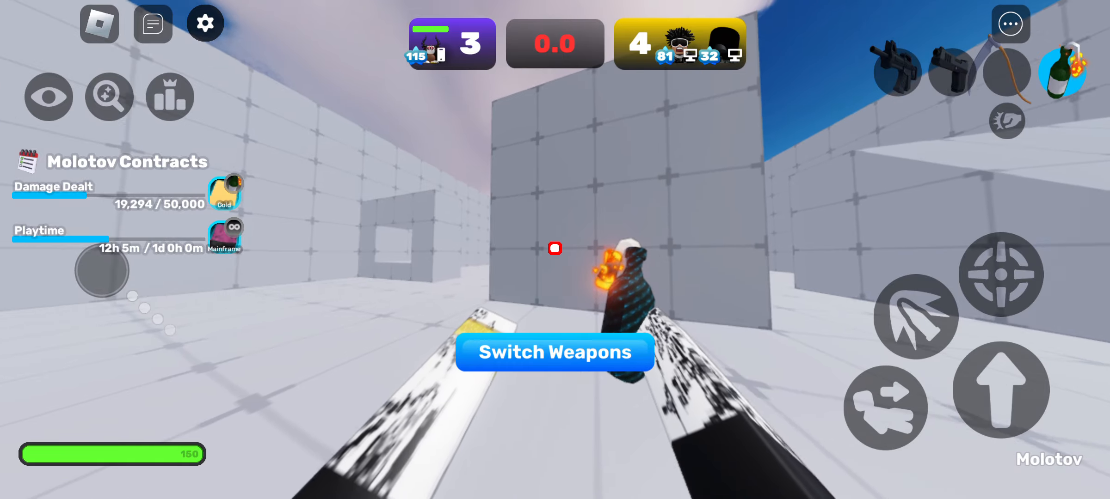
- Fight the round with the Molotov loadout until it is lost, then start a chat message
click(553, 351)
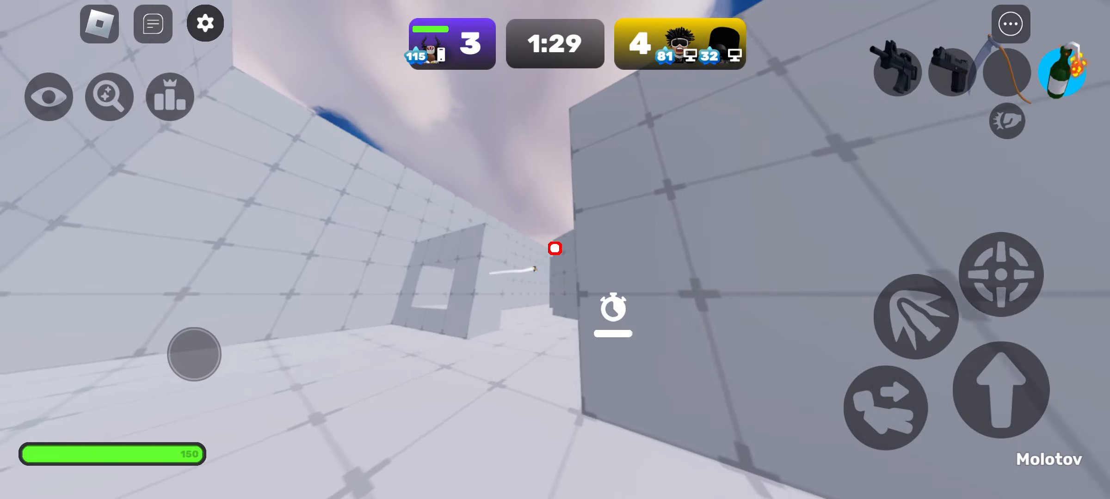
click(896, 70)
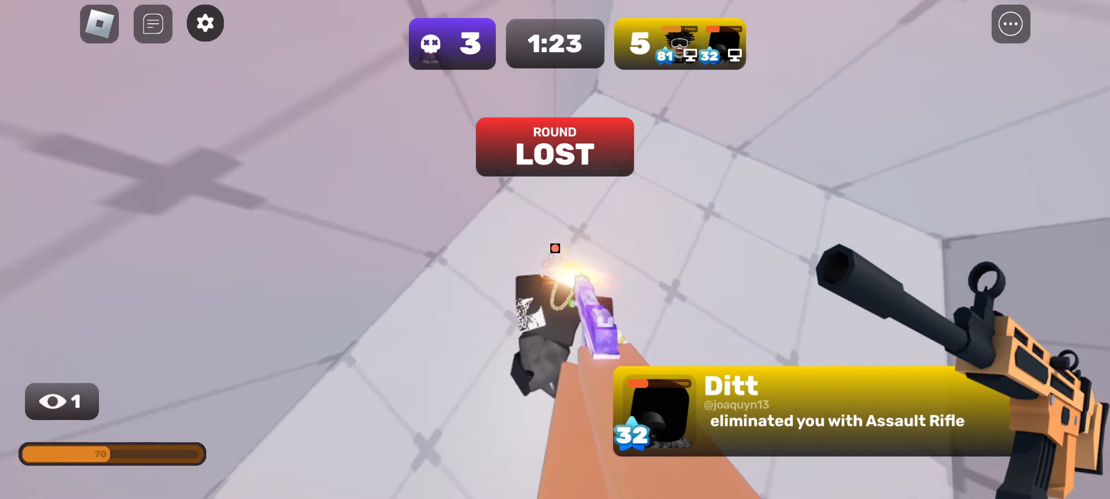
click(152, 23)
text(1)
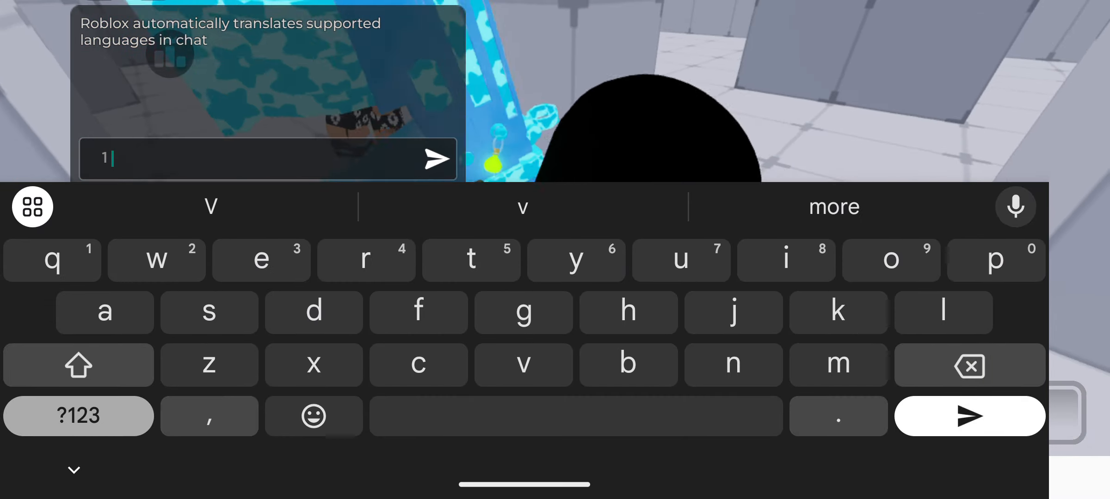
- Send '1 v 1 me' in chat, skip back to the hub lobby and post a follow-up message
click(969, 415)
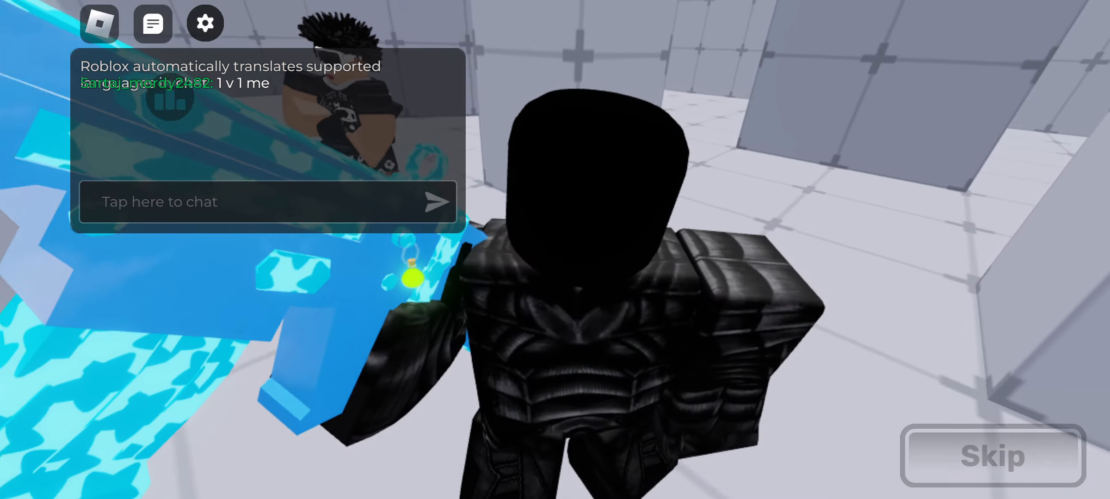
click(991, 456)
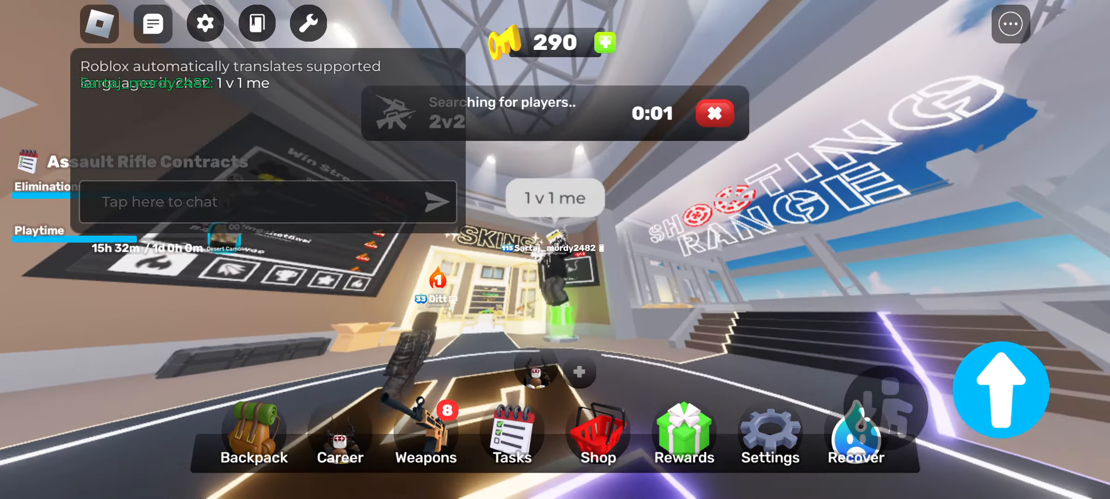
click(248, 201)
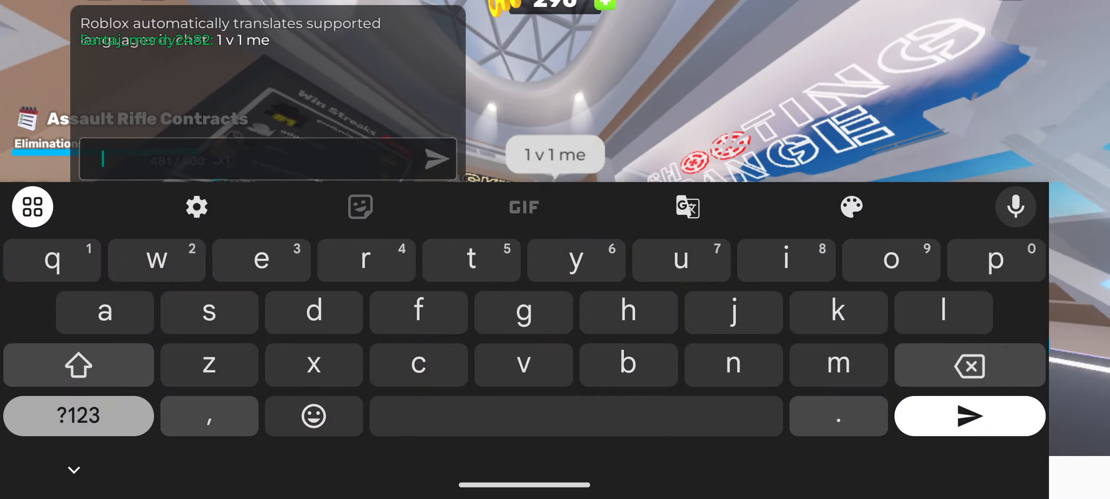
click(969, 416)
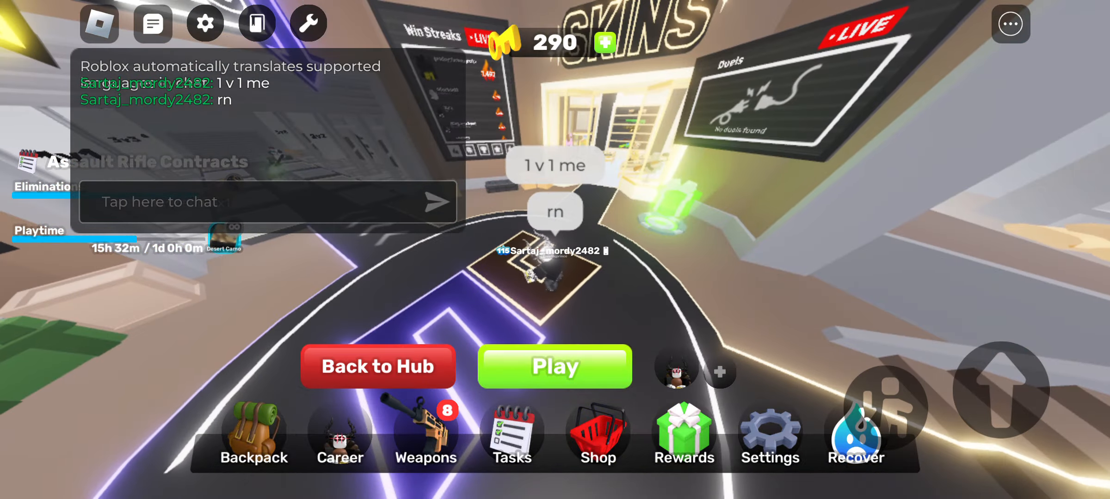
- Bring up the Matchmaking panel and queue for a 2v2 duel
click(554, 366)
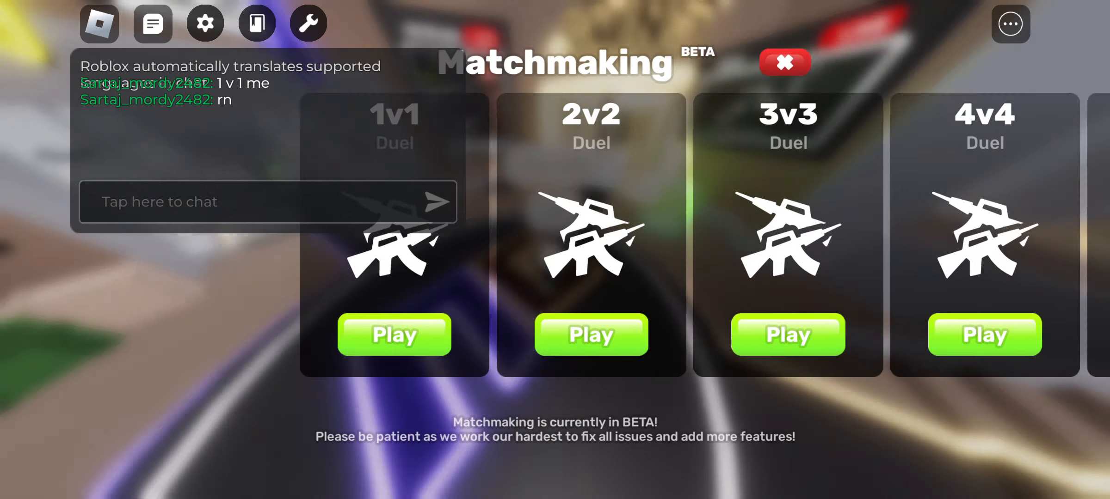
click(591, 334)
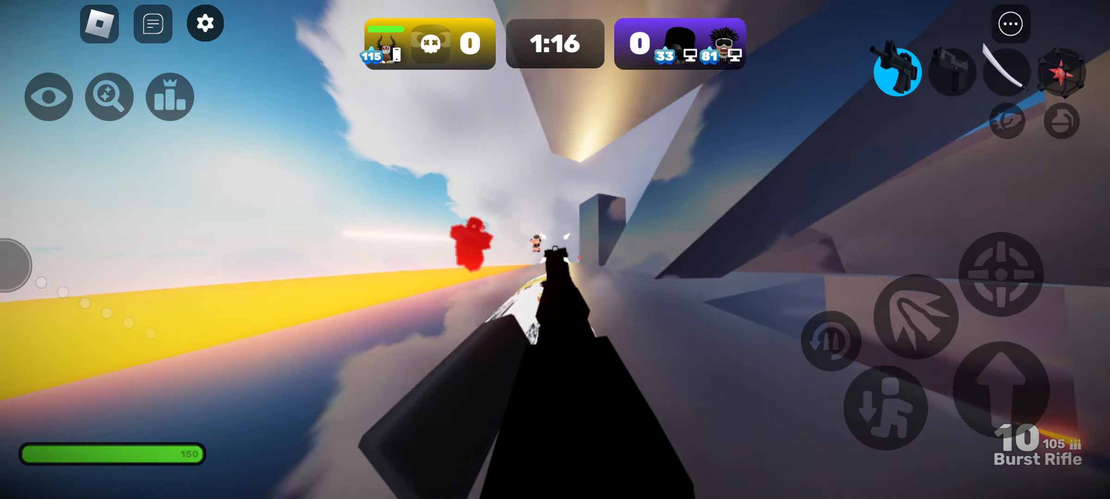
- Fight with the Burst Rifle and Katana to win the first three rounds for a 3–0 lead
click(999, 389)
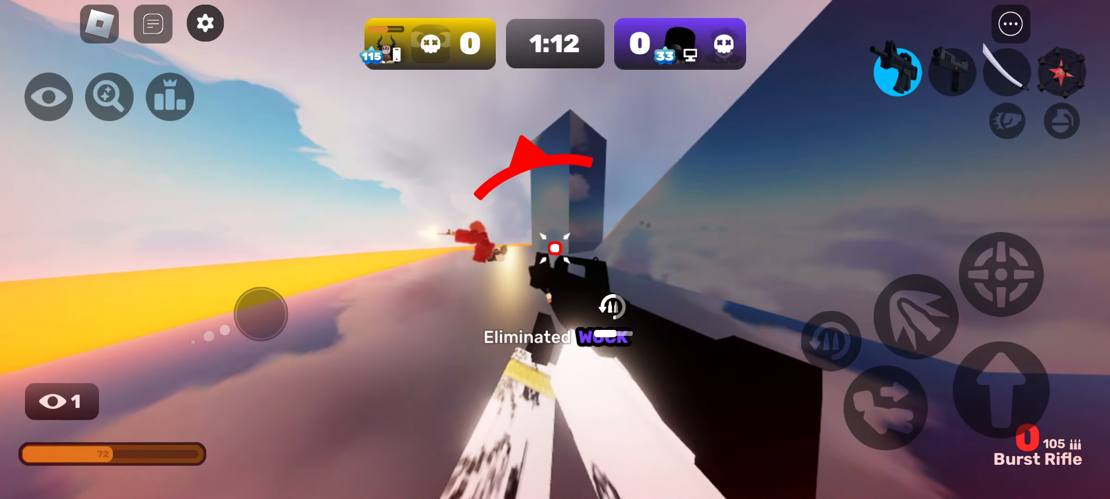
click(1006, 71)
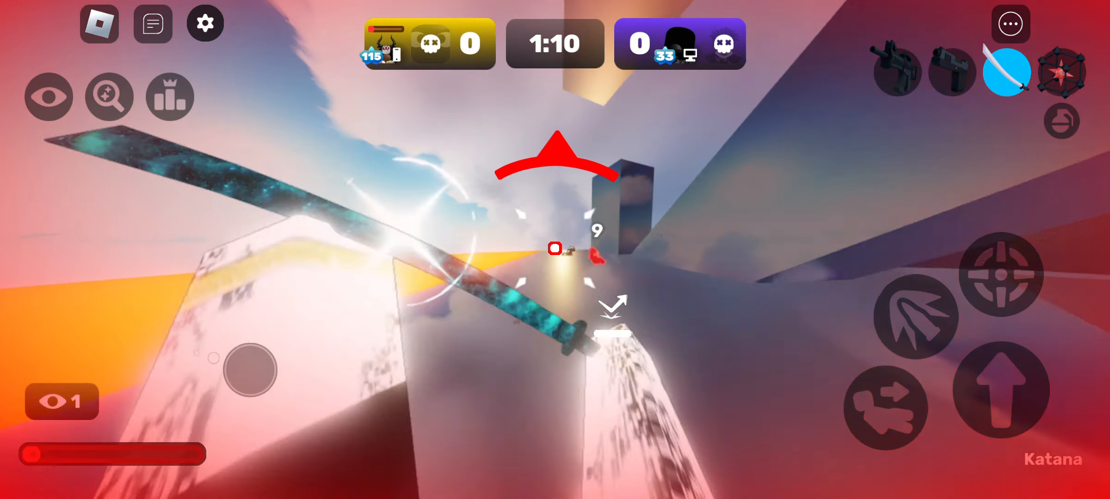
click(952, 72)
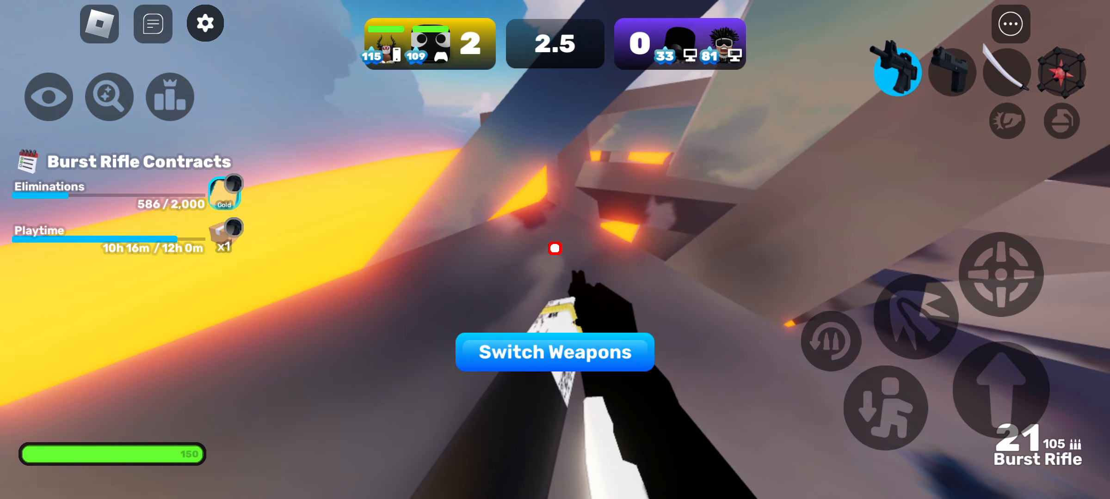
click(169, 96)
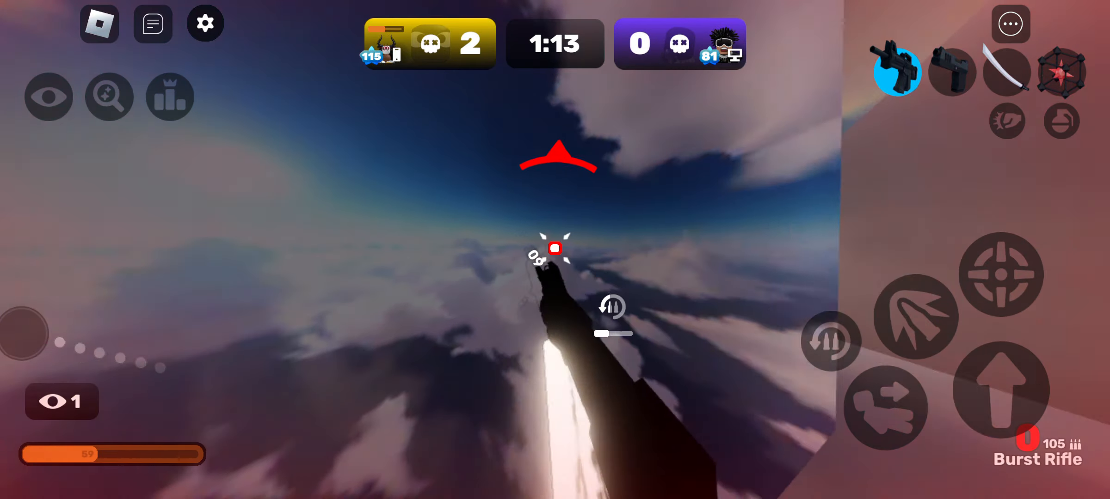
click(1006, 70)
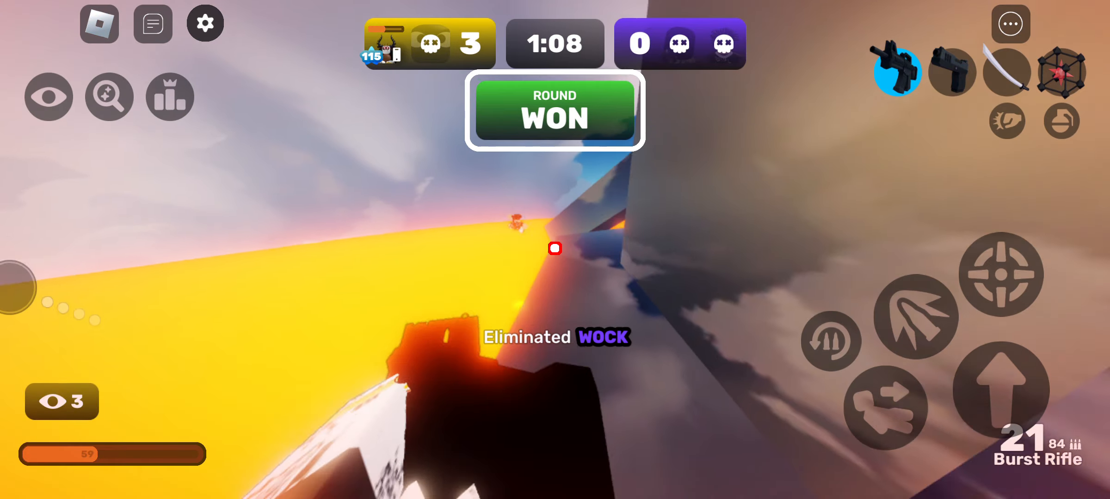
click(915, 316)
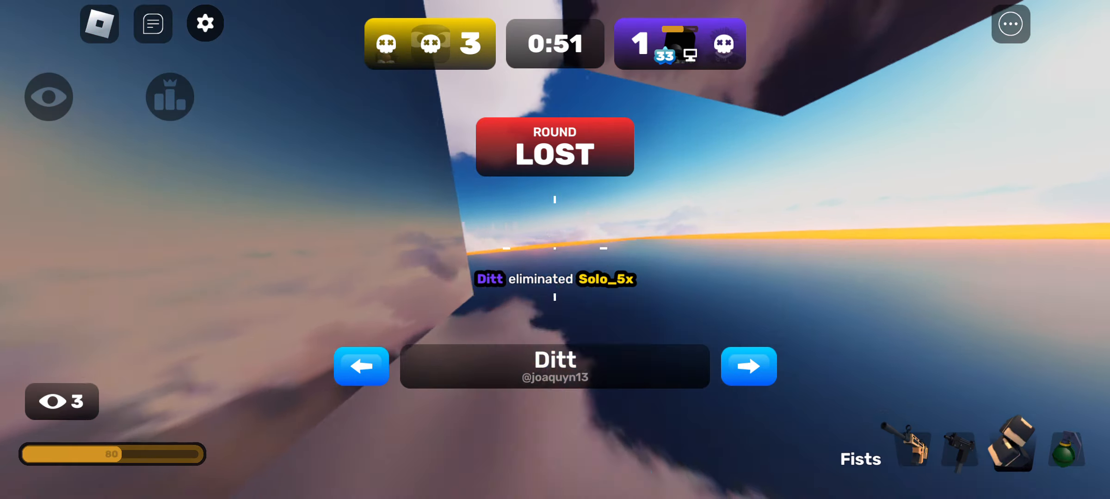
- Play on to a 4–1 score and bring up the People list from the Roblox menu
click(169, 97)
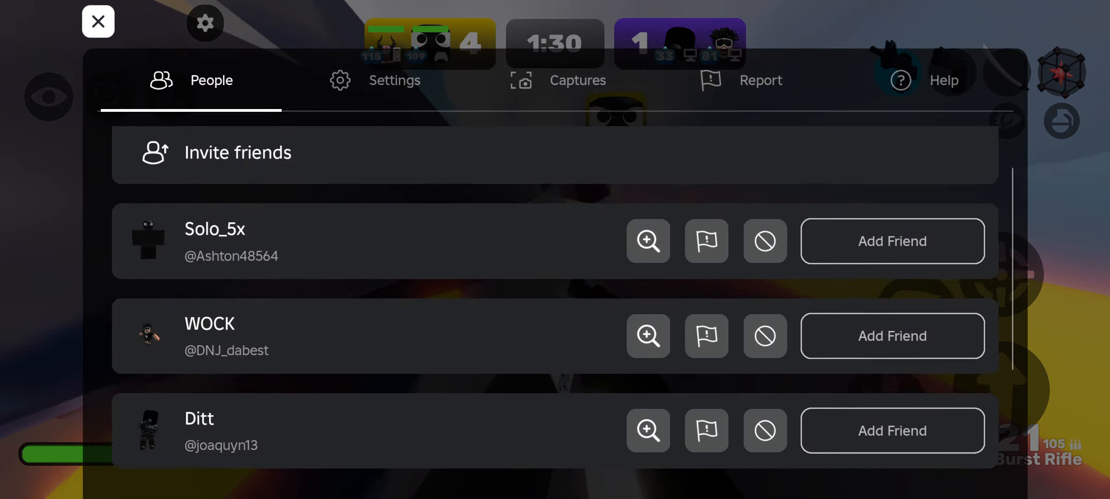
- Close the People list and resume the match at 4–1
click(98, 21)
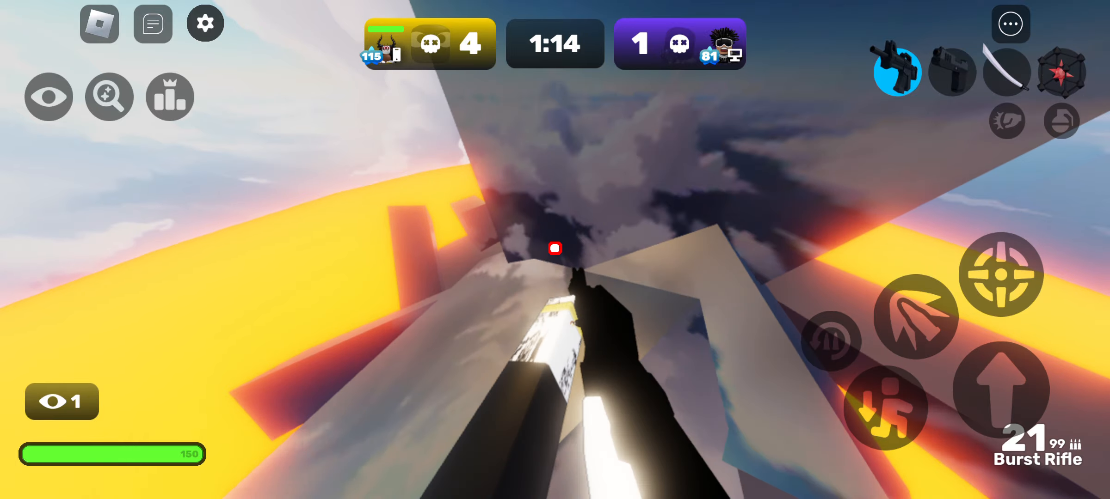
- Win the final rounds for a Sensei & Co. victory as MVP, then continue to the hub lobby
click(1001, 275)
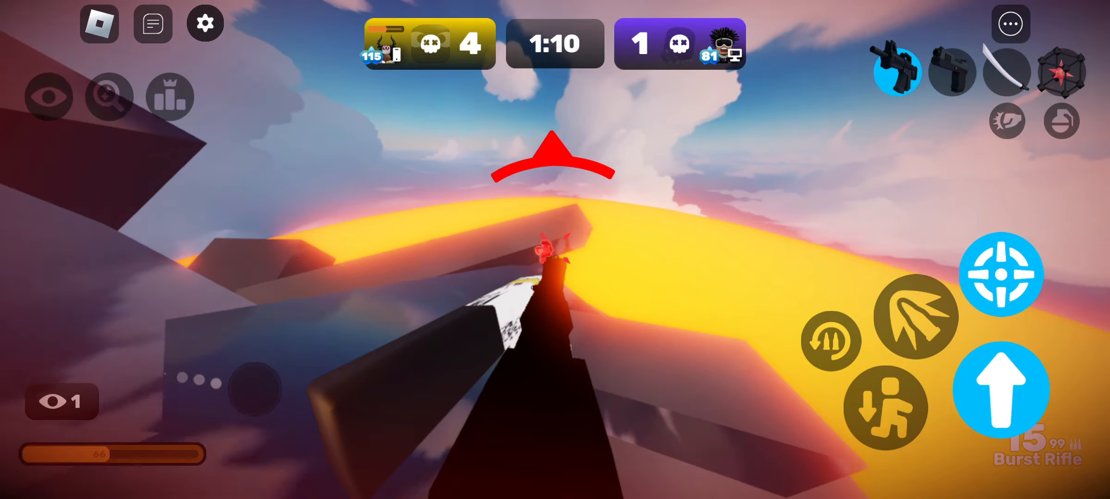
click(951, 72)
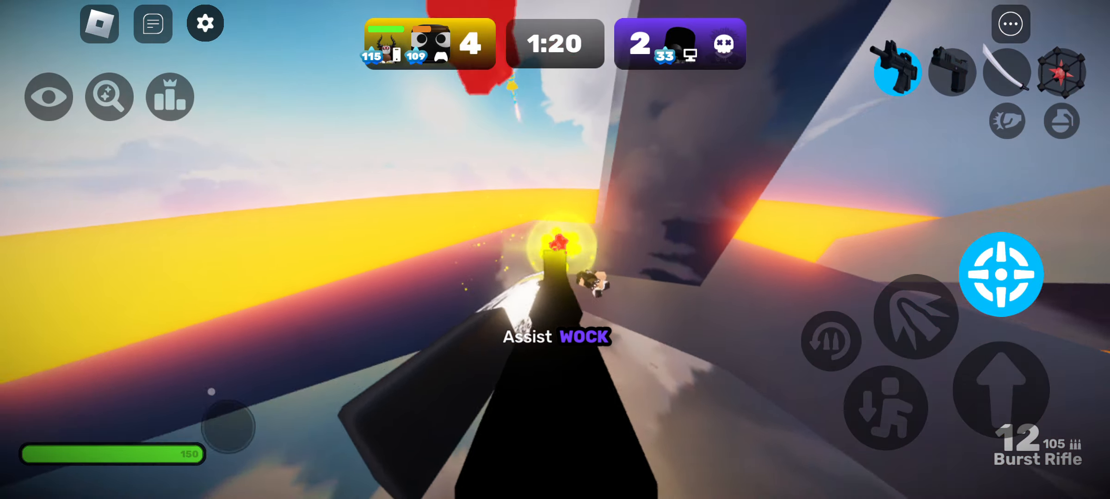
click(952, 72)
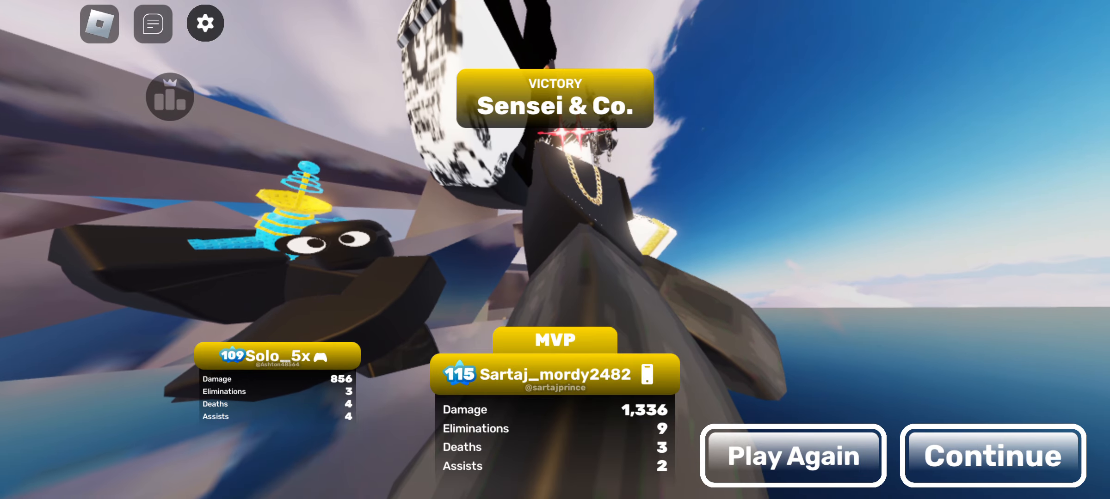
click(991, 456)
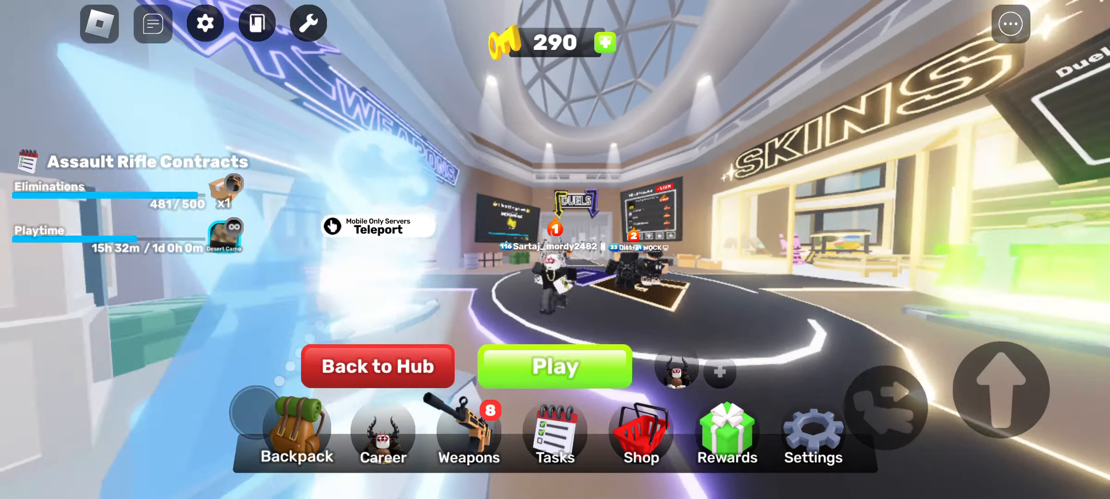